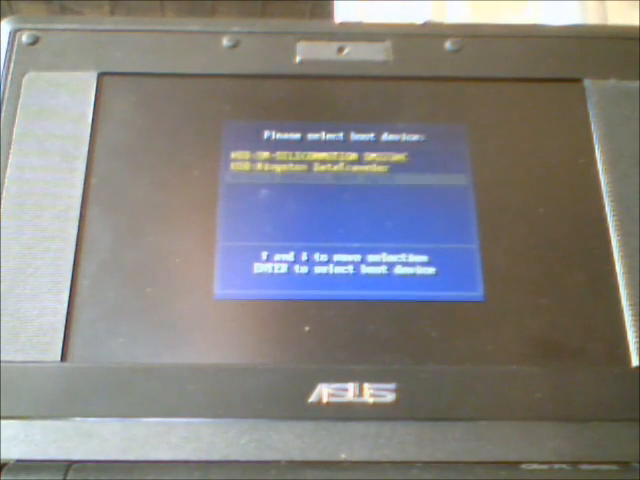
- Boot the Eee PC from the Kingston DataTraveler flash drive
key(enter)
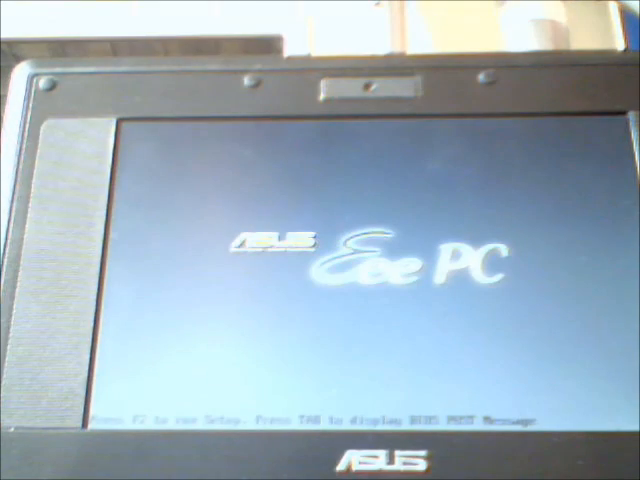
- Bring up the boot device menu at the Eee PC splash screen
key(esc)
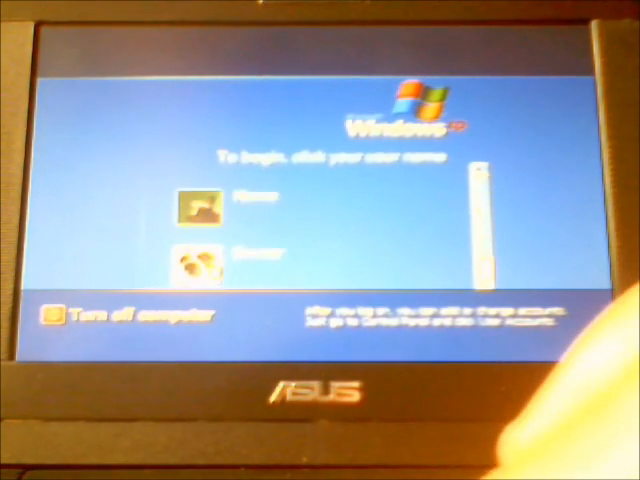
- Log in to a user account from the Windows XP Welcome screen
click(192, 258)
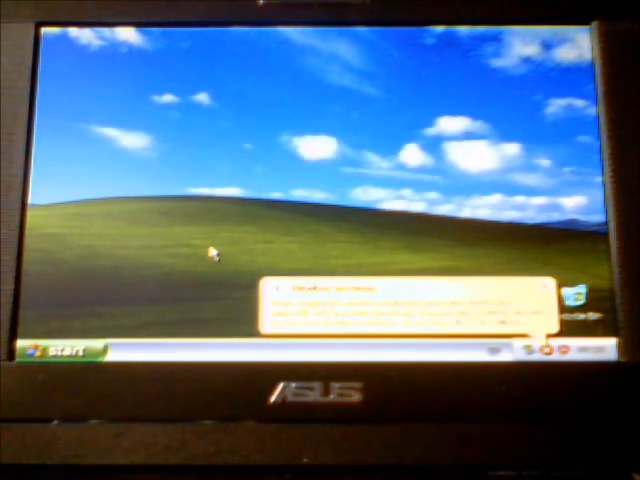
- Bring up the Turn Off Computer options from the Start menu to restart
click(56, 352)
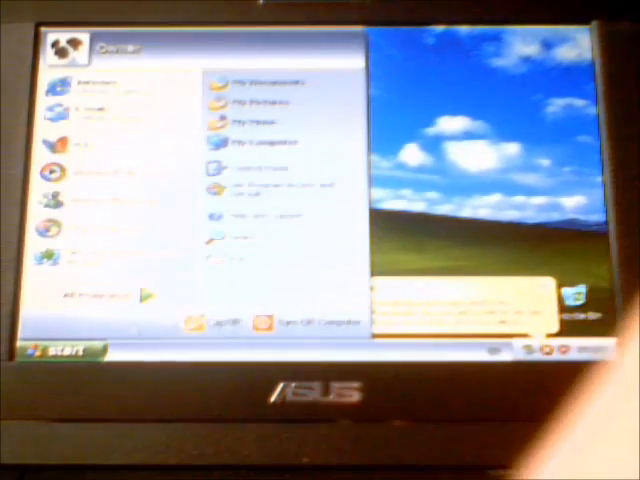
click(60, 354)
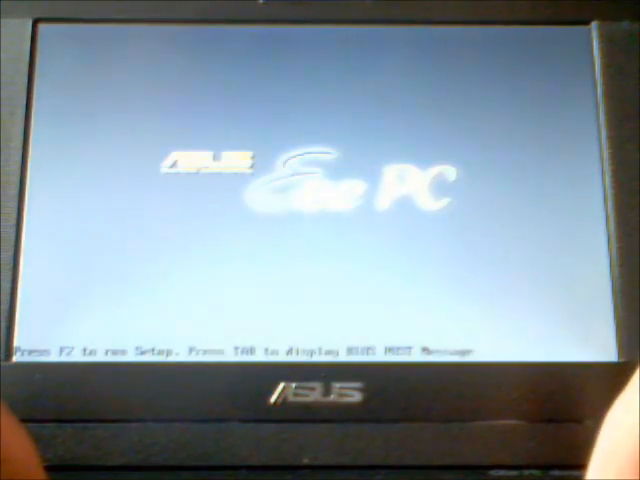
key(f2)
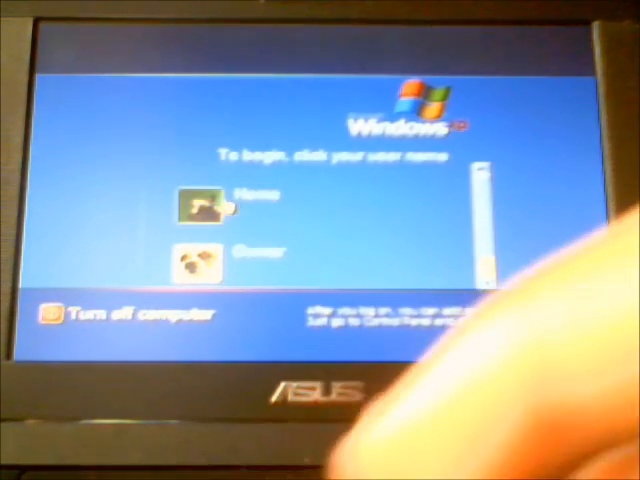
- Log in as the first (Home) user account on the Welcome screen
click(200, 200)
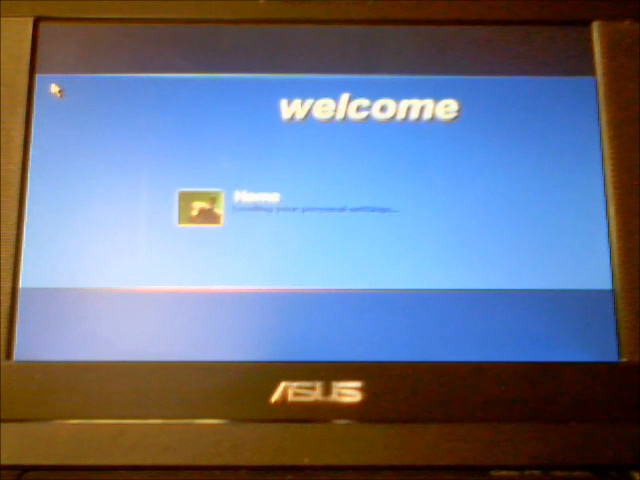